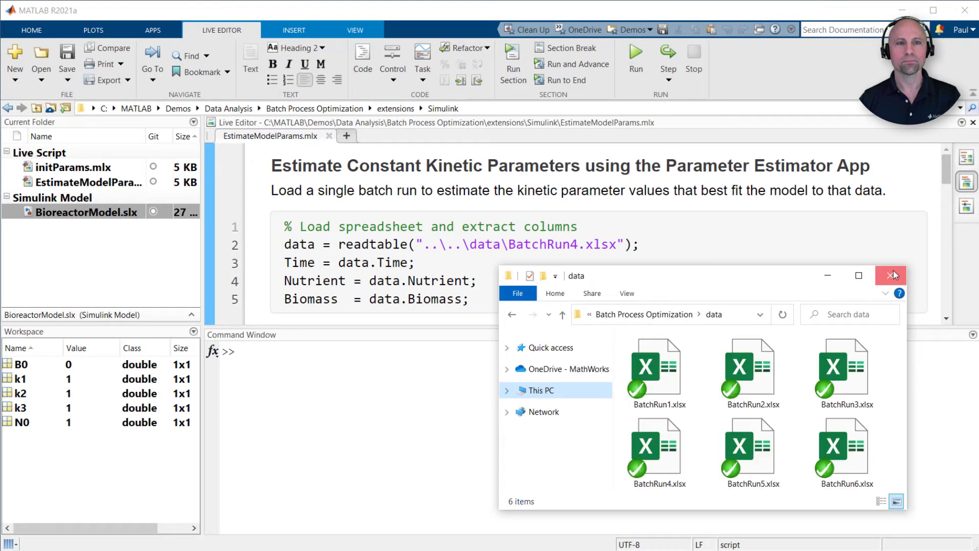
- Close the batch data folder and open the BioreactorModel Simulink model
click(890, 275)
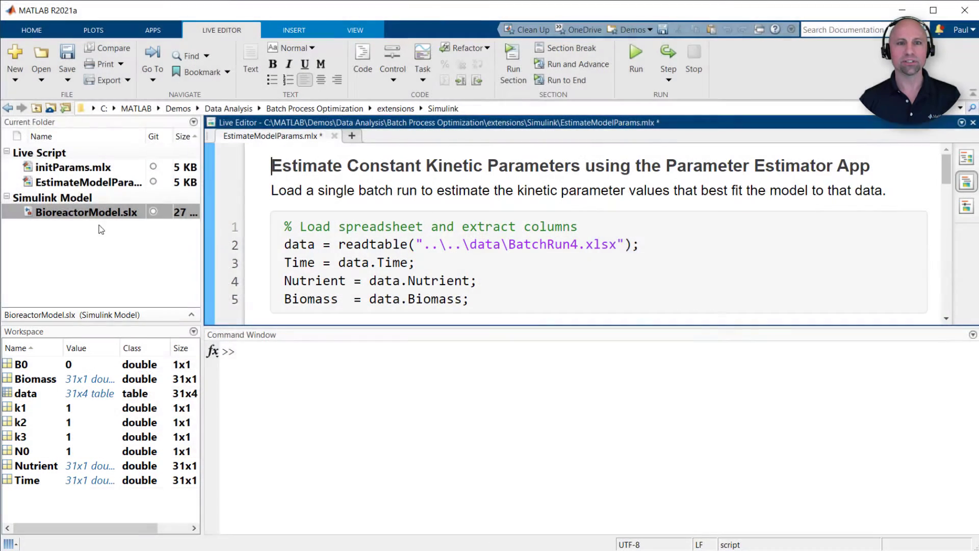
double_click(87, 212)
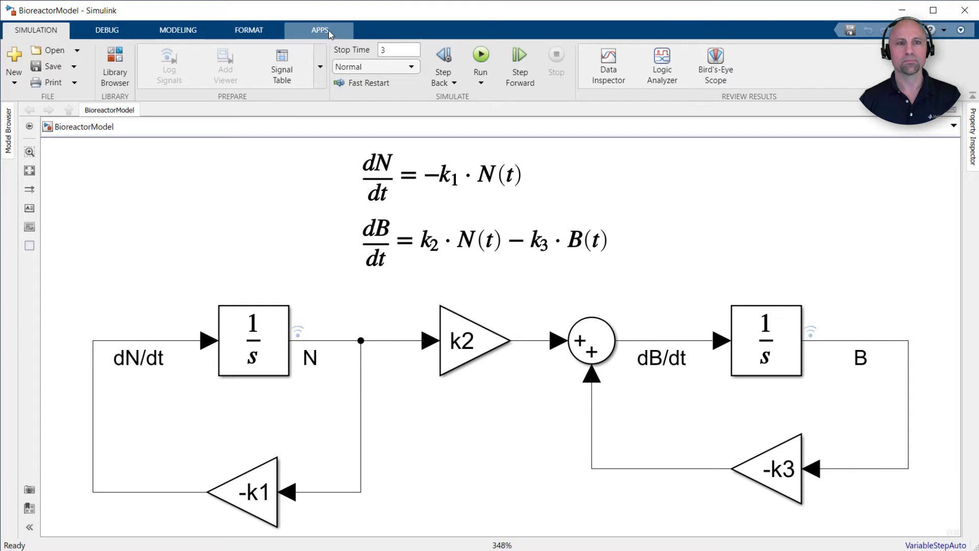
- Launch the Parameter Estimator app from the Apps gallery
click(320, 30)
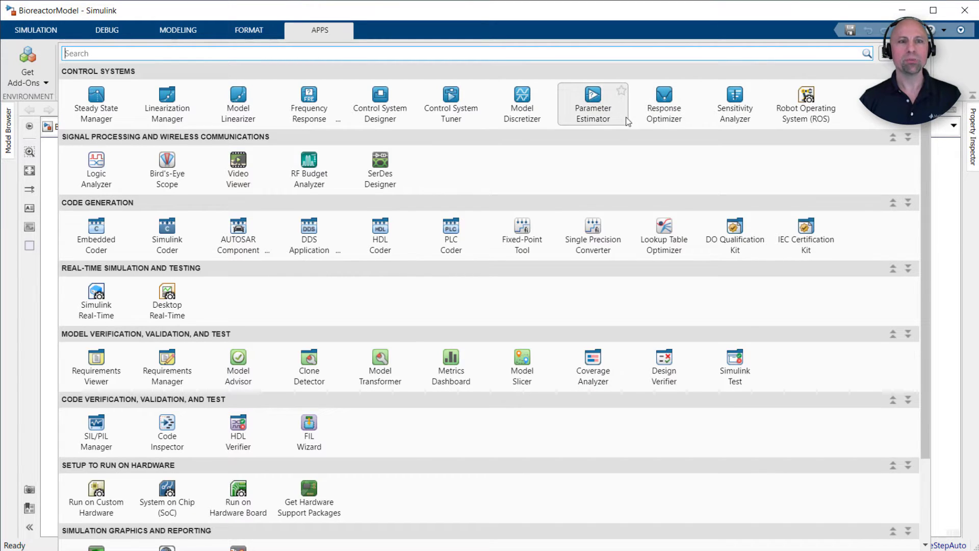
click(591, 103)
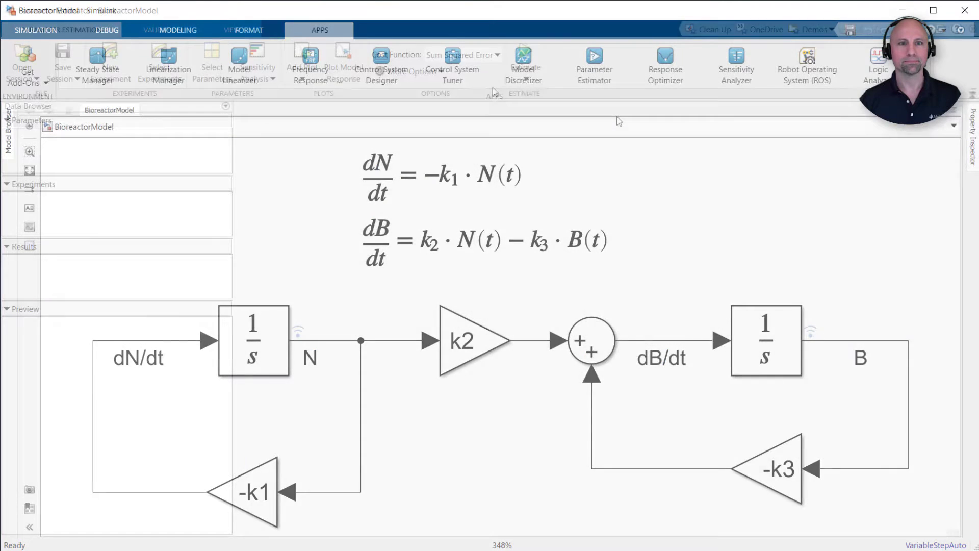
- Create experiment Exp with outputs [Time Nutrient] and [Time Biomass]
click(593, 62)
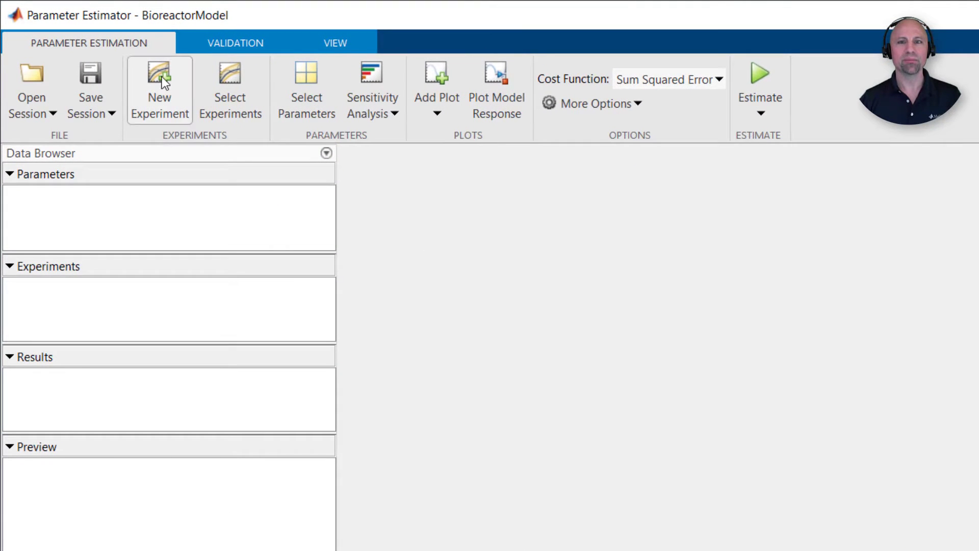
click(159, 89)
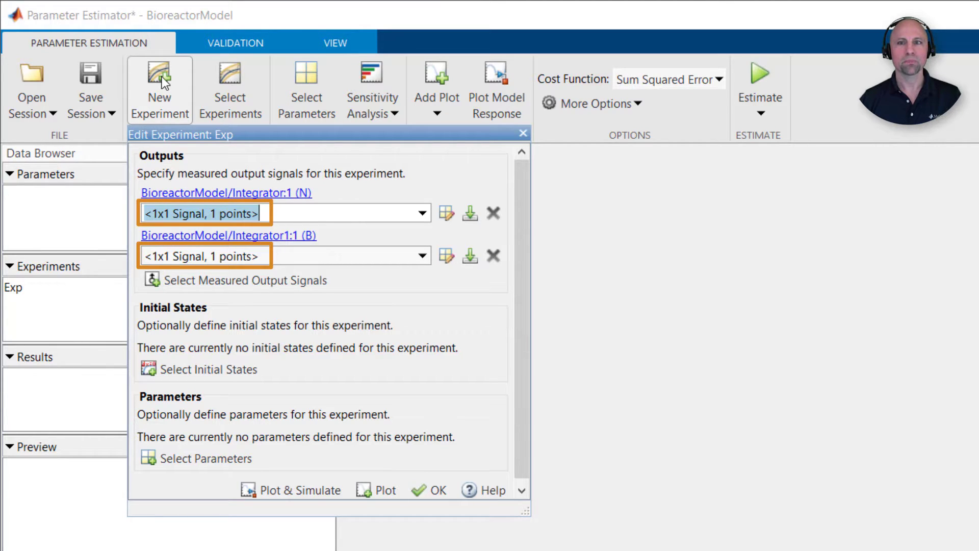
text([Time N)
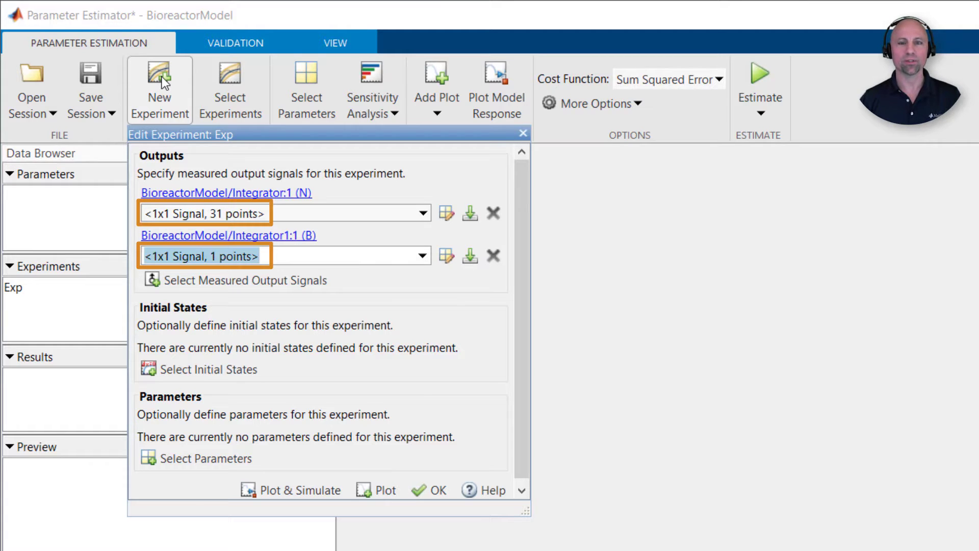
text([Time Biomass)
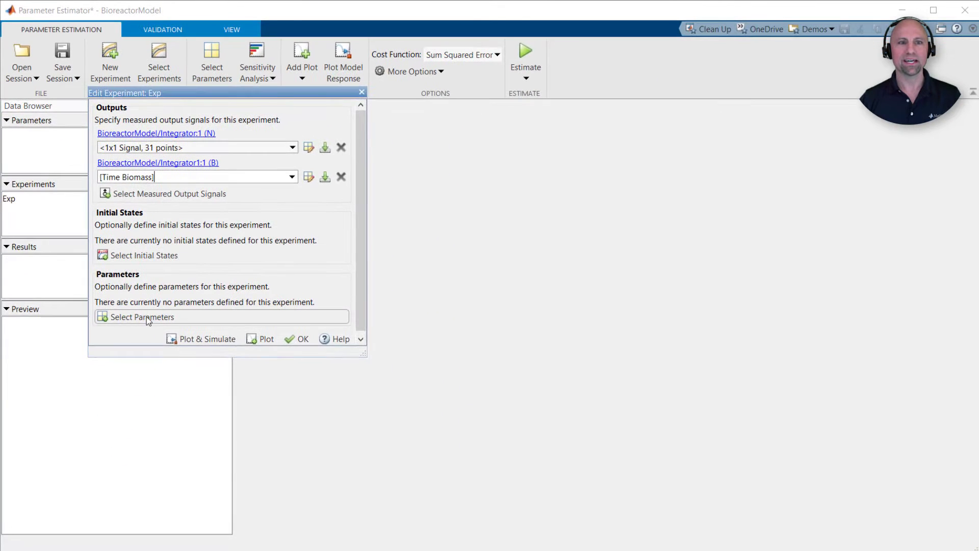
- Select k1, k2 and k3 as the parameters to estimate
click(142, 317)
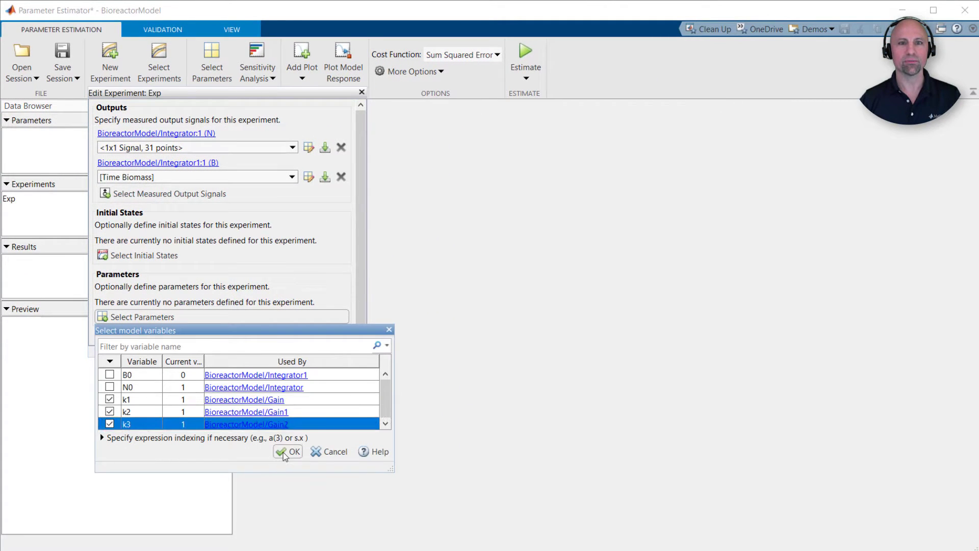
click(291, 451)
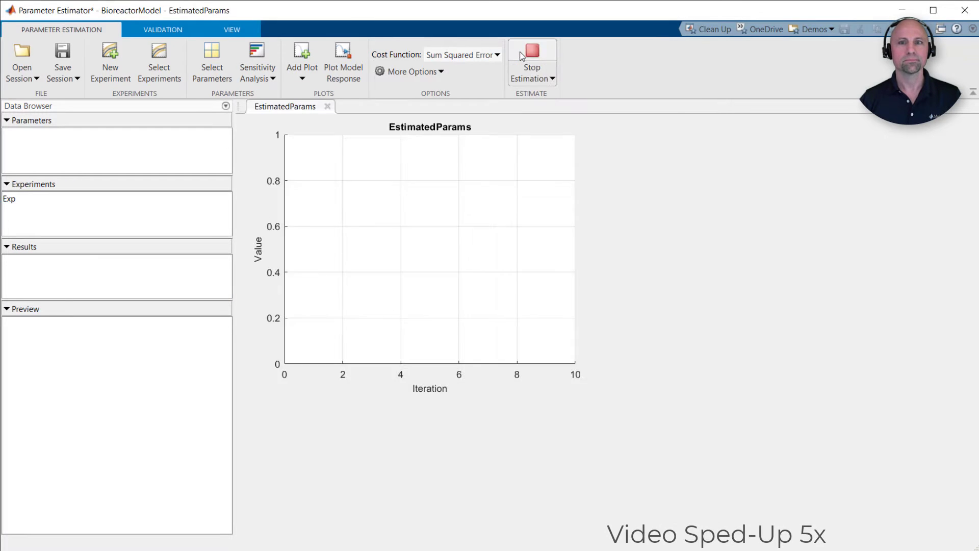
- Run the estimation and dismiss the progress report once k1–k3 converge
click(532, 51)
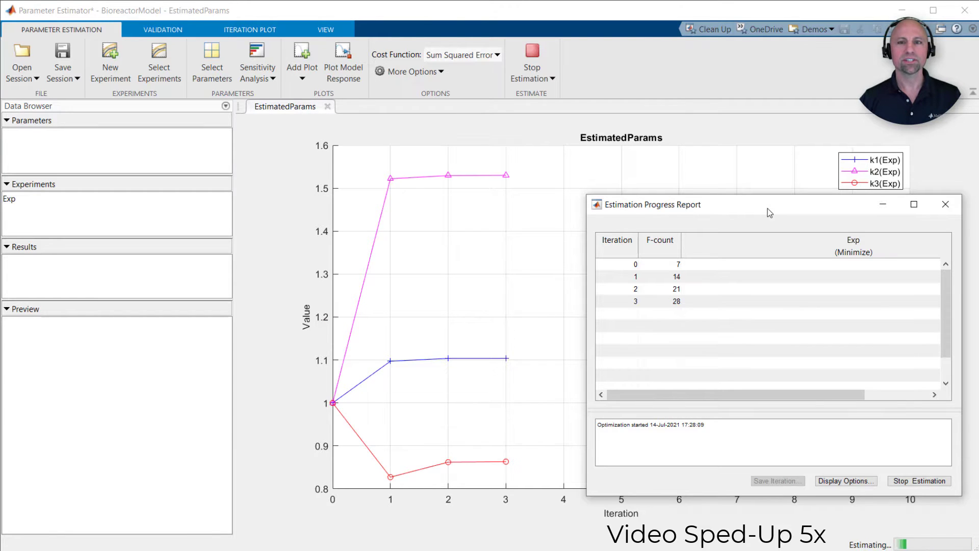
click(945, 204)
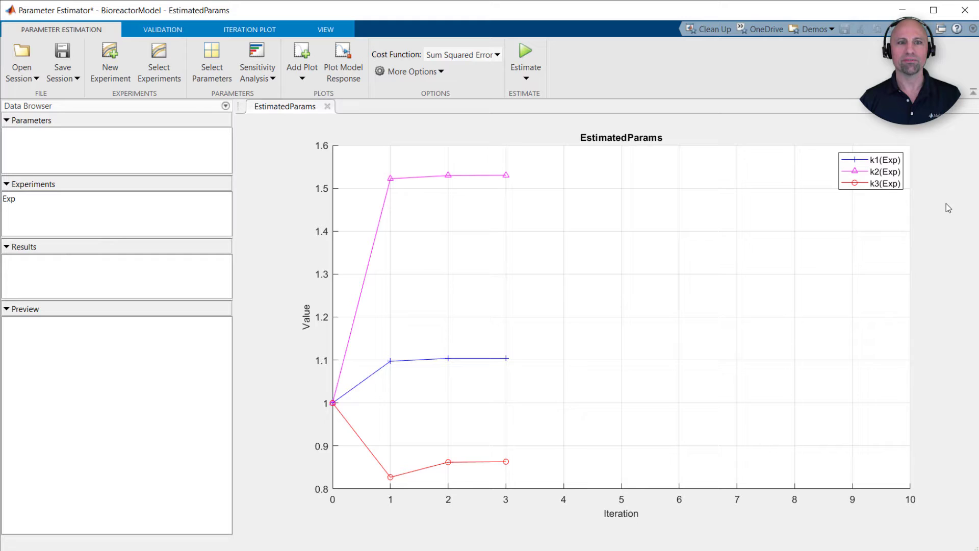
click(300, 56)
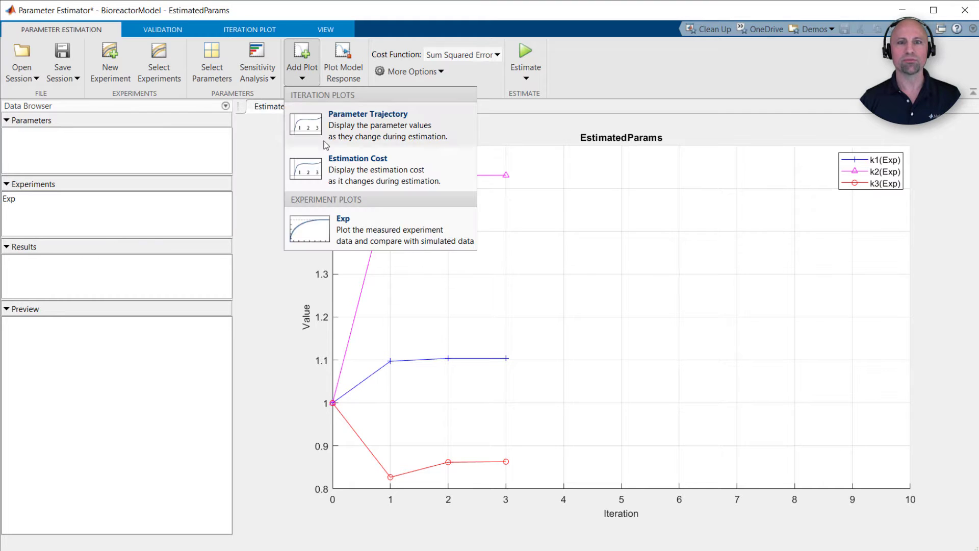
- Plot the Exp model response against data and generate a MATLAB estimation function
click(343, 229)
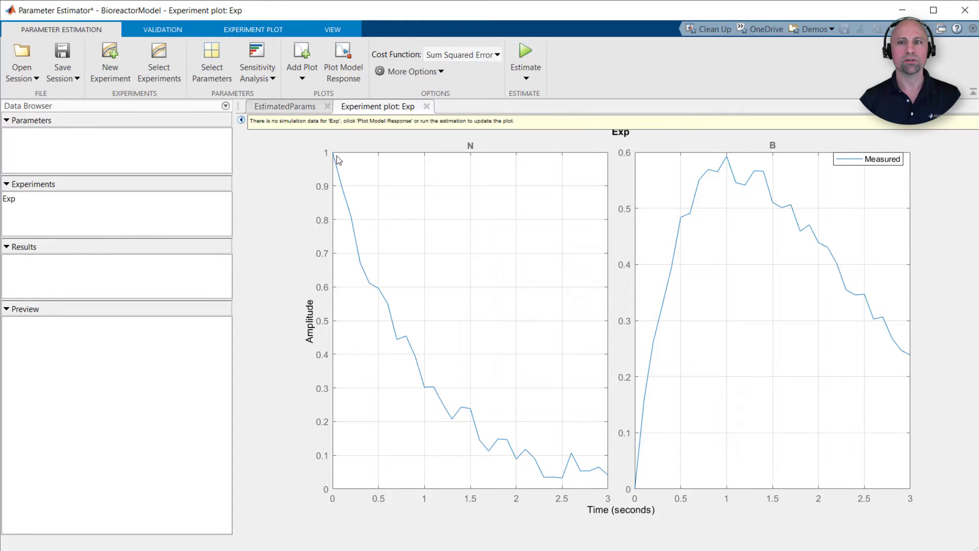
click(342, 59)
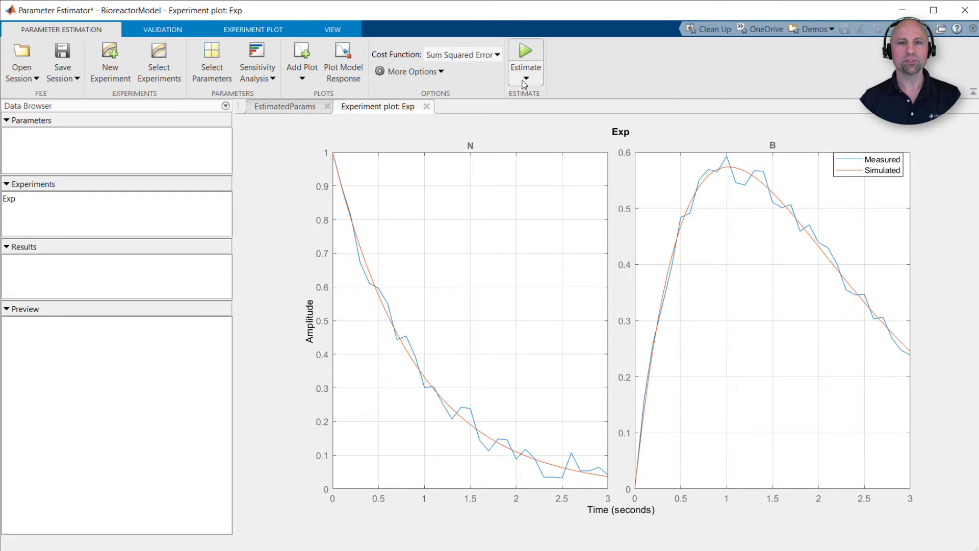
click(526, 78)
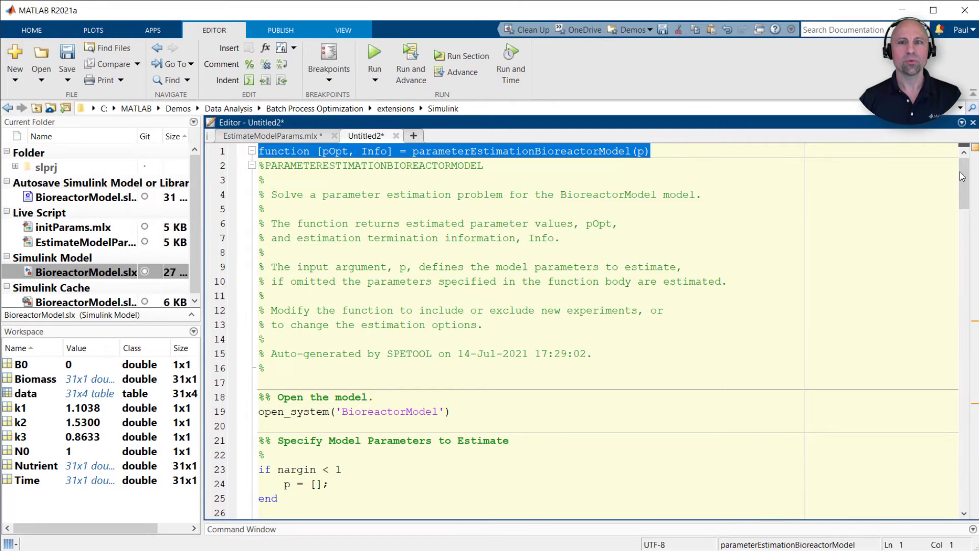
- Replace getData with timeseries of data columns, add a data input, and save
scroll(down, 3)
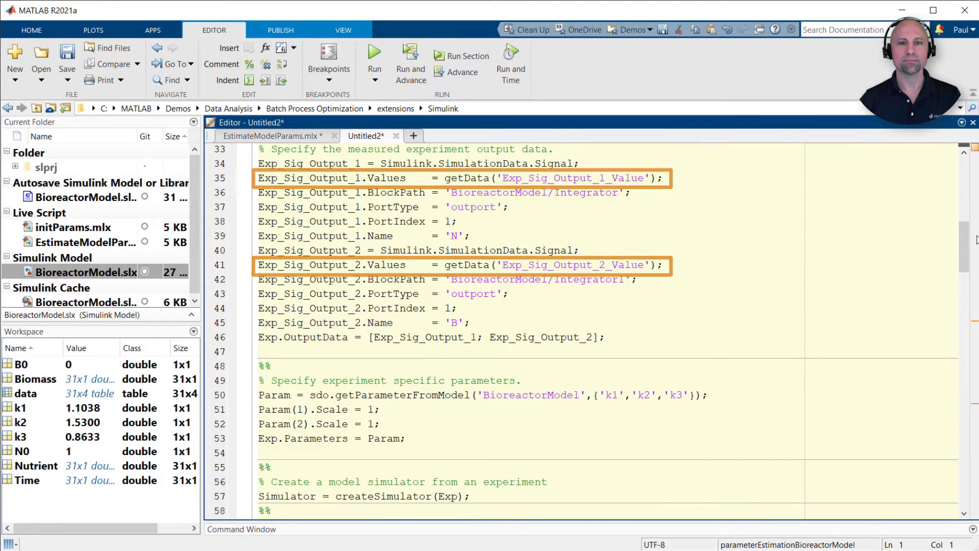
scroll(down, 3)
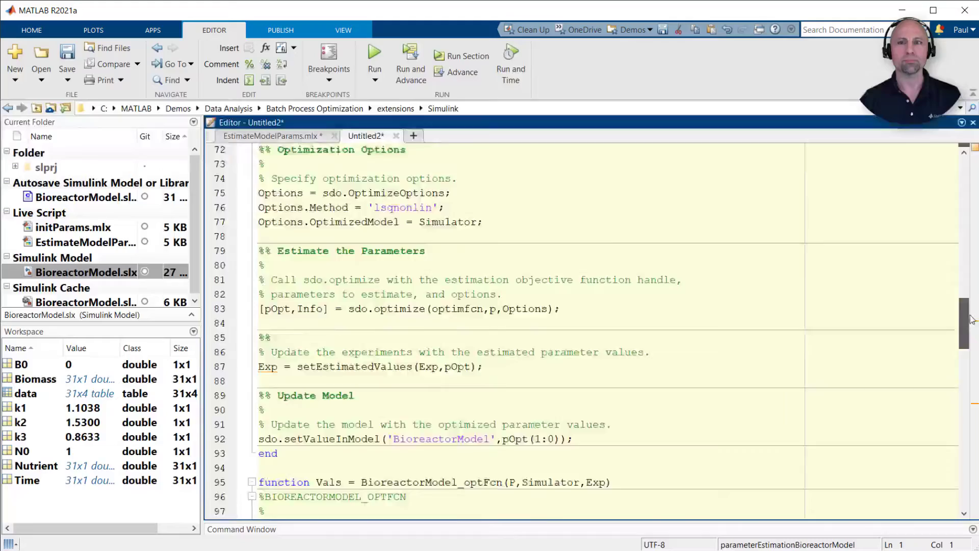
scroll(down, 3)
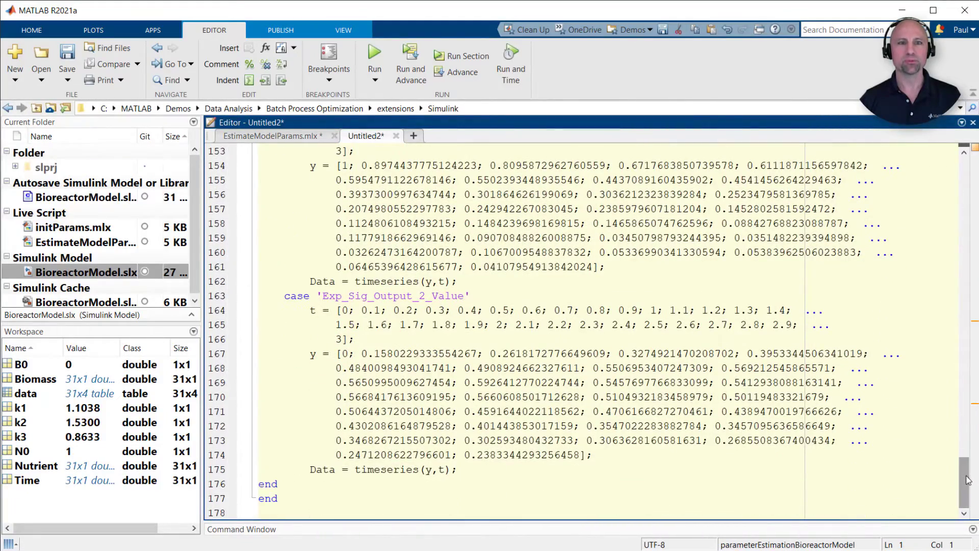
double_click(393, 469)
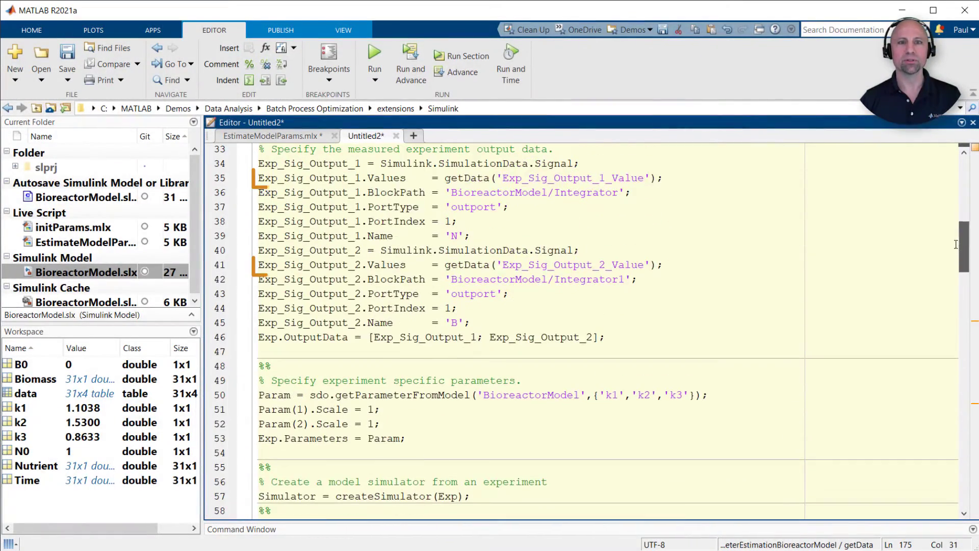
text(timeseries(data.Nutrient,data.))
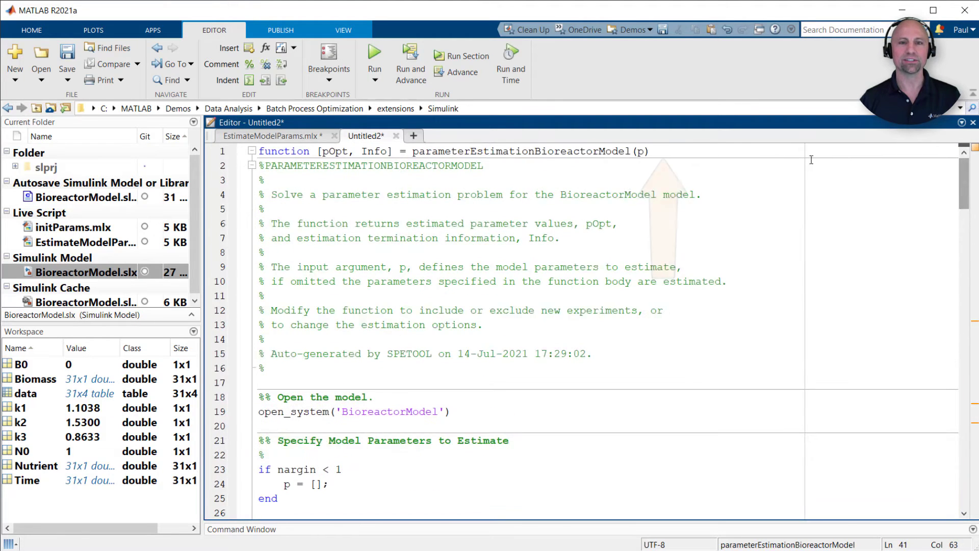
text(,data)
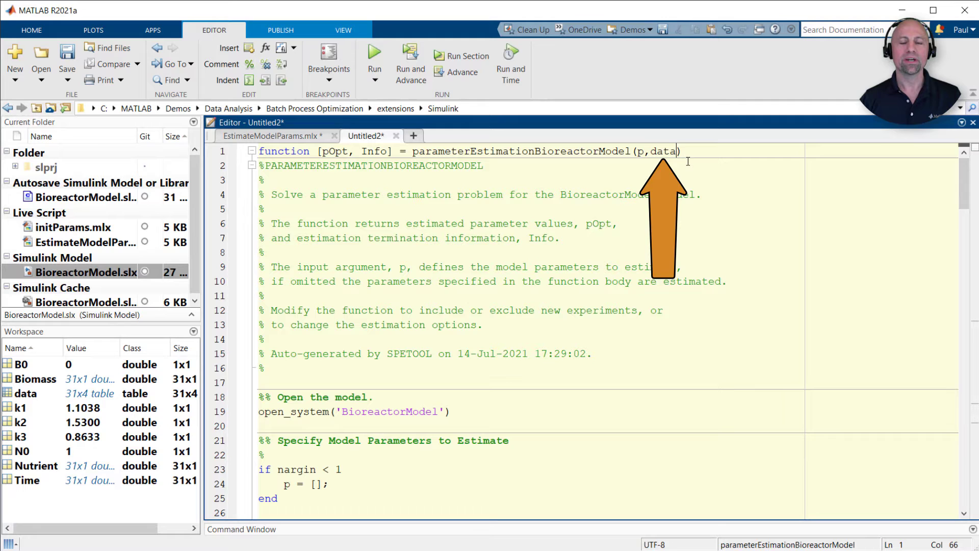
click(66, 61)
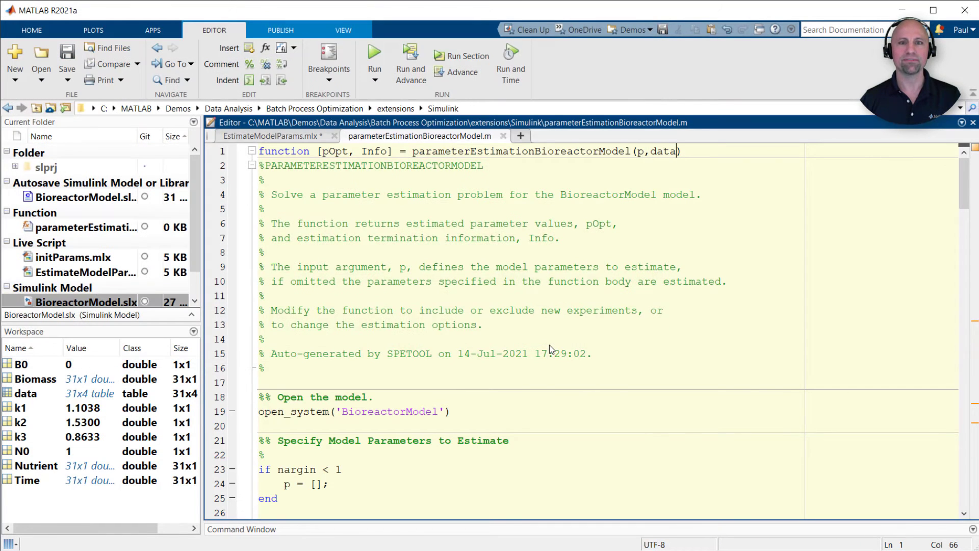
- Return to EstimateModelParams.mlx and run the datastore and parallel pool sections
click(270, 136)
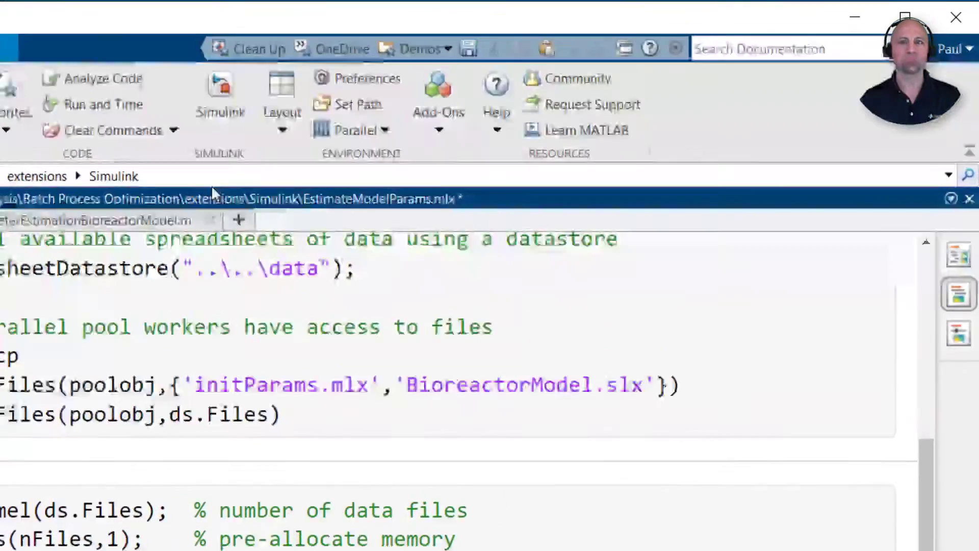
click(351, 130)
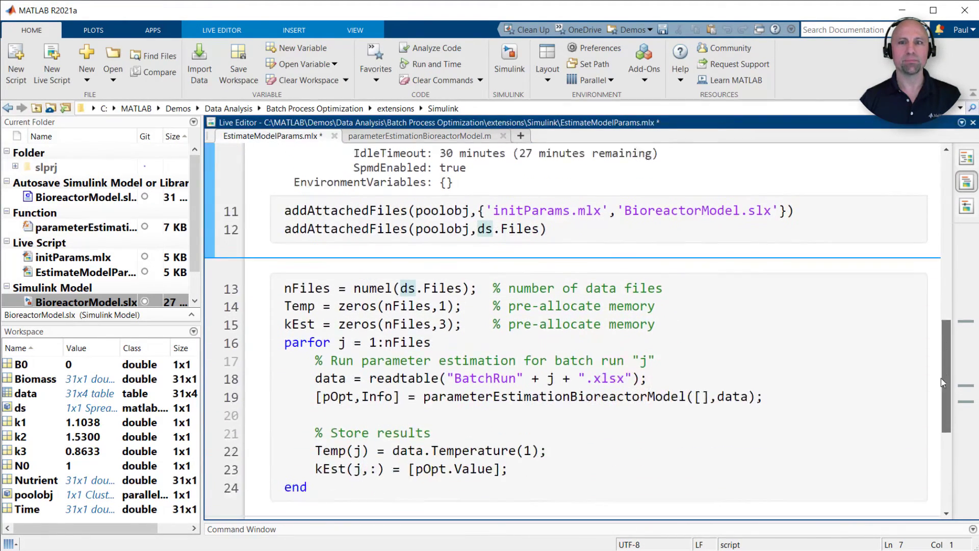
- Scroll through the parfor optimization logs for all six batch files
scroll(down, 3)
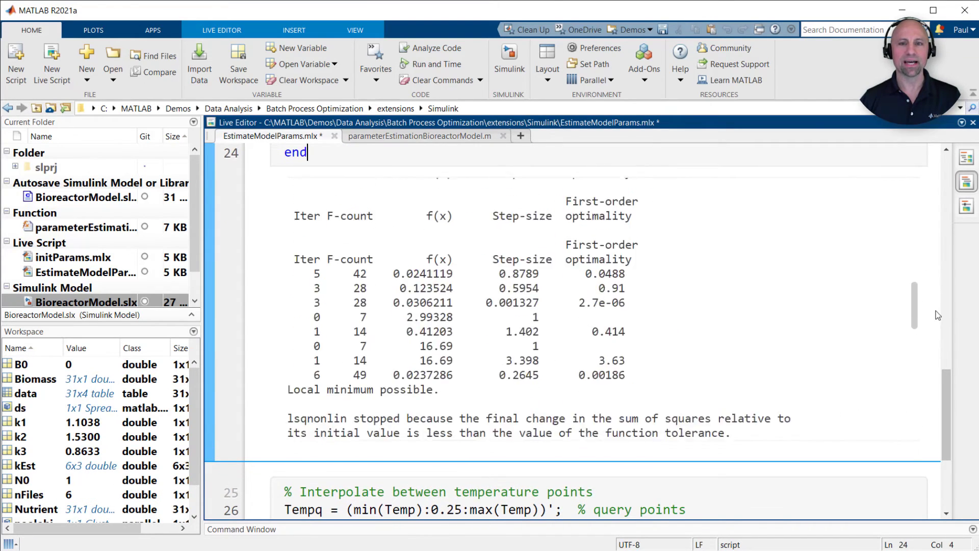
scroll(down, 3)
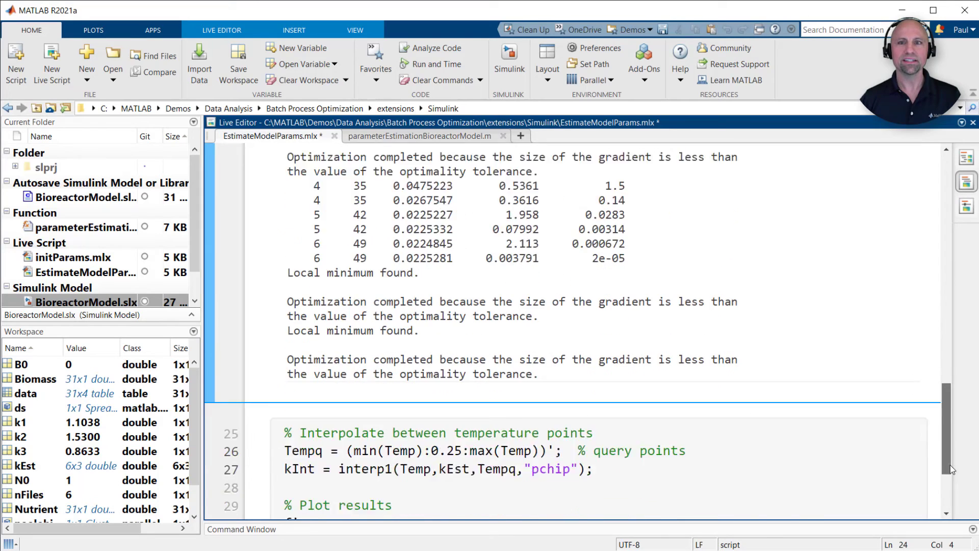